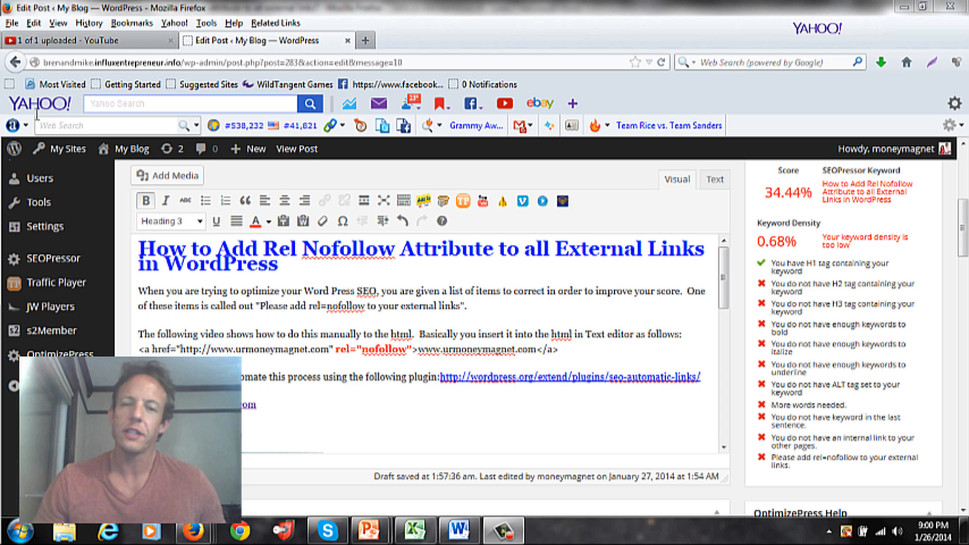
{"action": "mouse_move", "coordinate": [816, 286]}
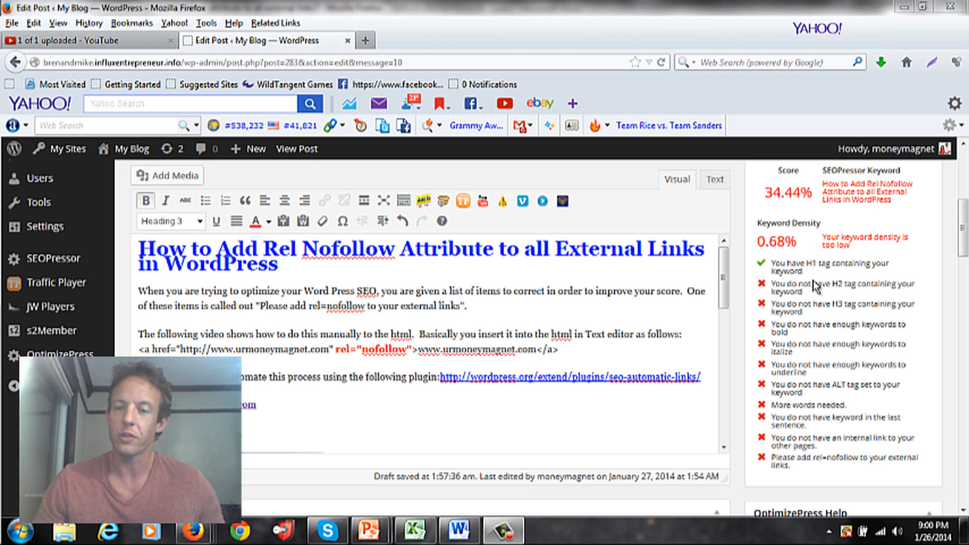
{"action": "mouse_move", "coordinate": [817, 289]}
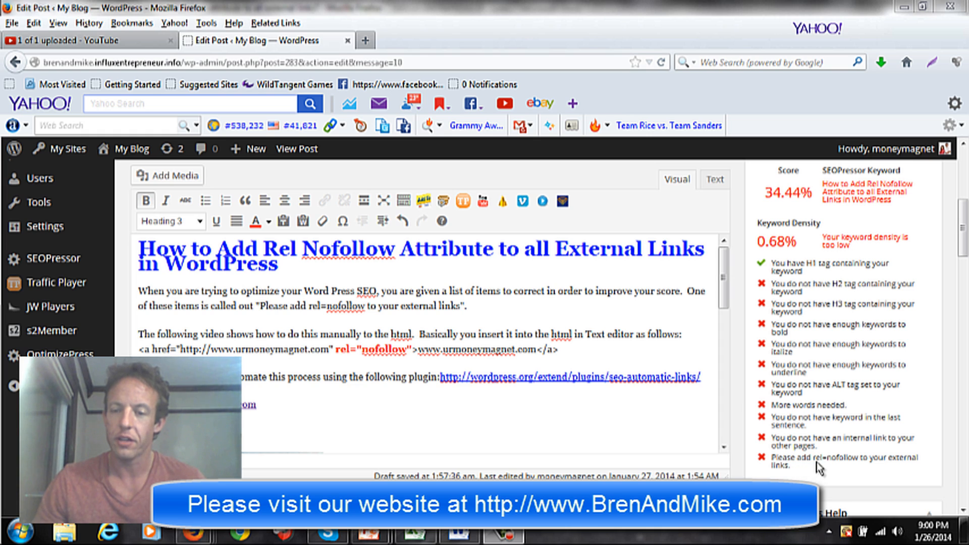
{"action": "mouse_move", "coordinate": [838, 472]}
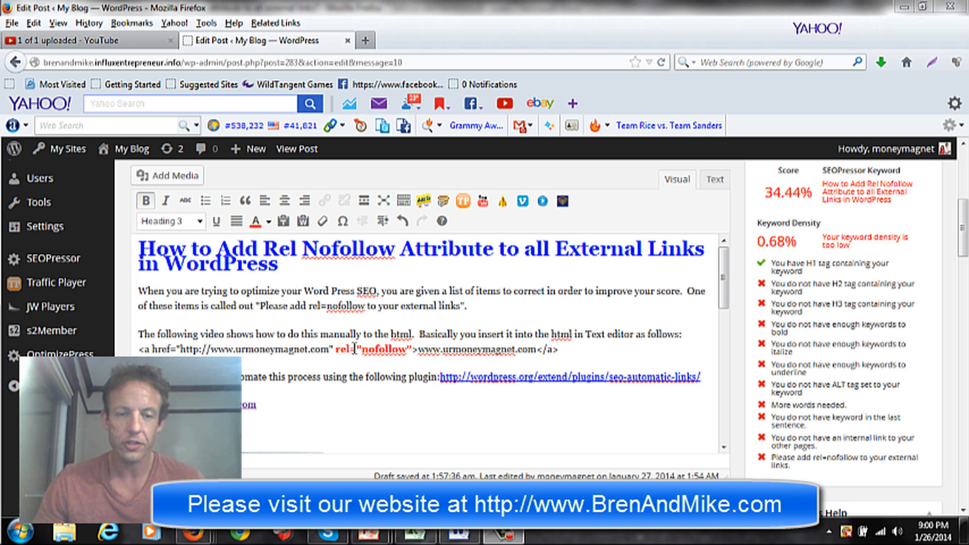
- Select the rel="nofollow" attribute in the example anchor tag
{"action": "left_click_drag", "start_coordinate": [336, 349], "coordinate": [407, 349]}
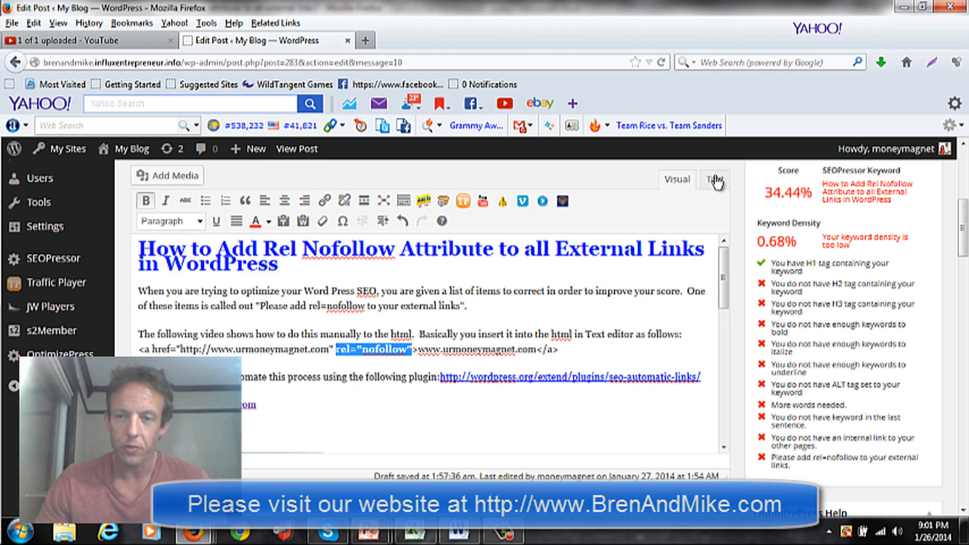
{"action": "left_click", "coordinate": [715, 179]}
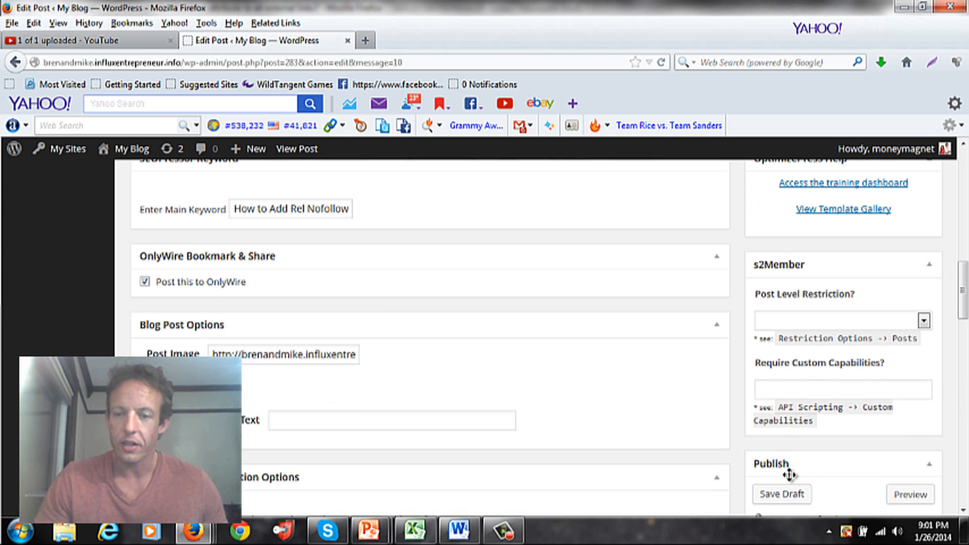
- Save the post as a draft from the Publish box
{"action": "left_click", "coordinate": [781, 494]}
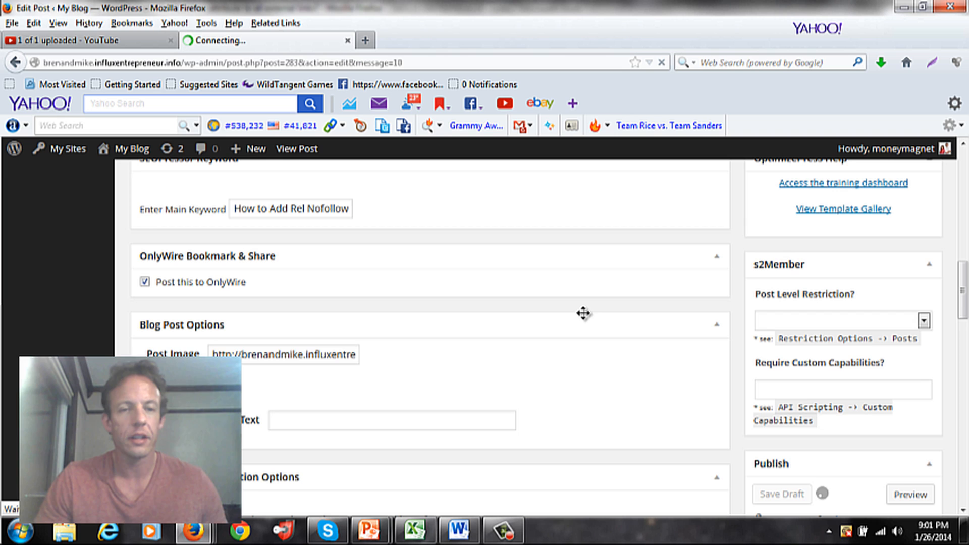